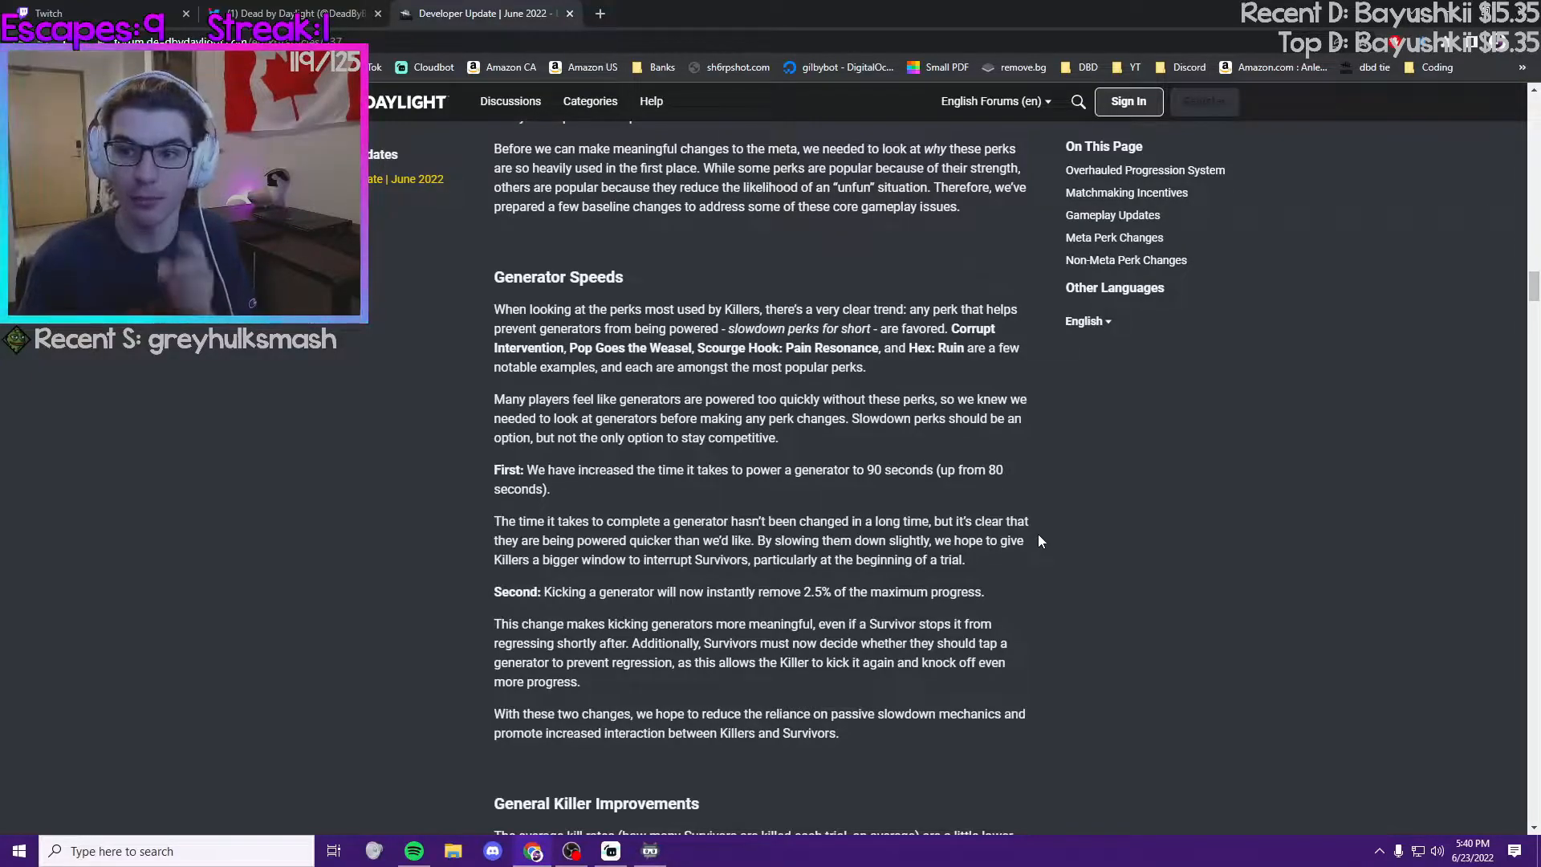
{"action": "mouse_move", "coordinate": [748, 501]}
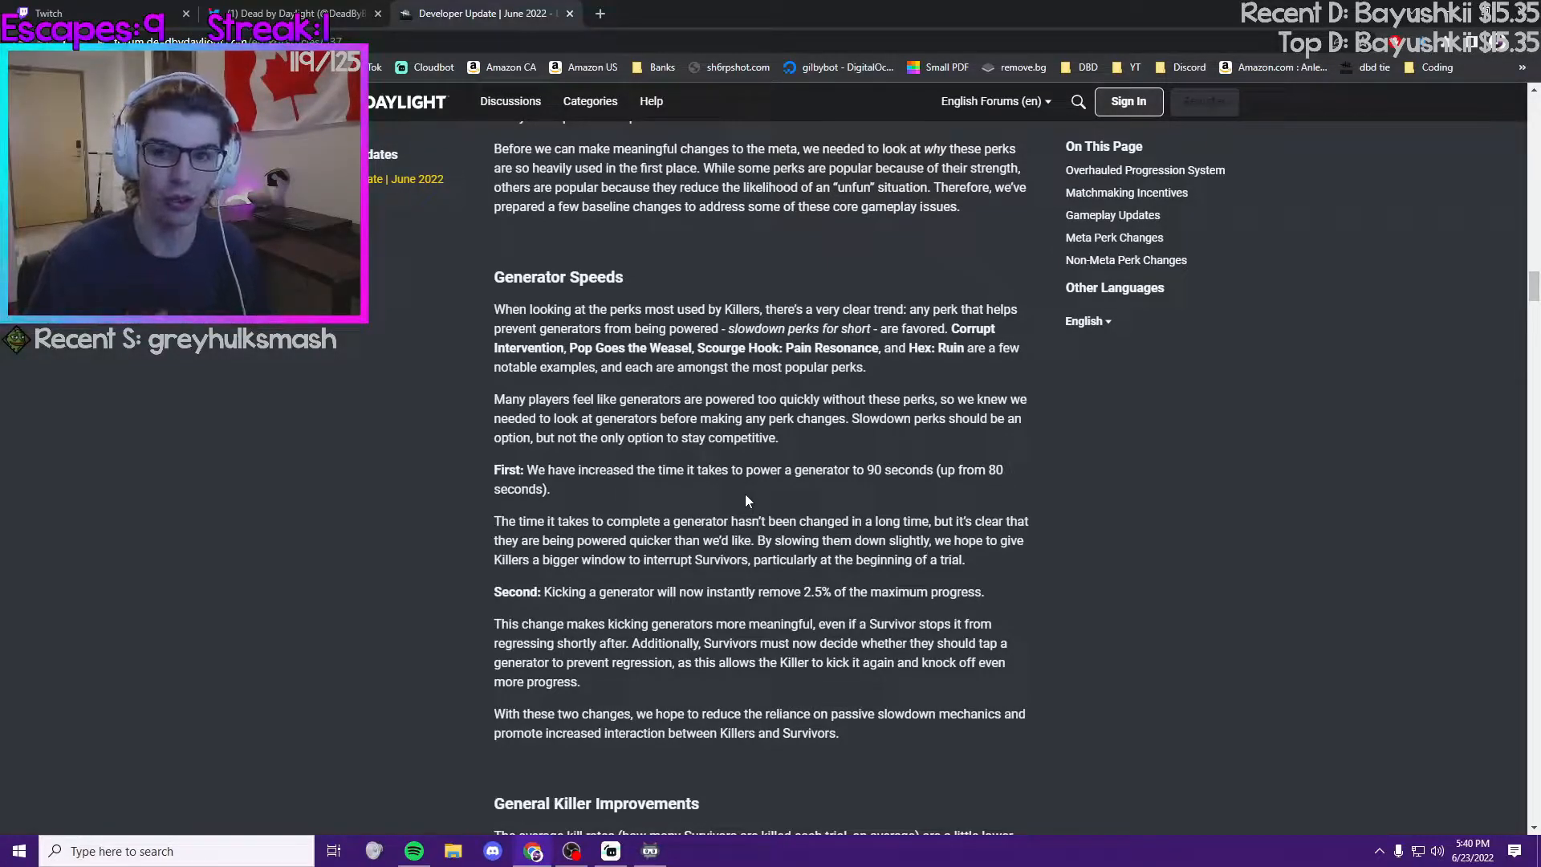
{"action": "mouse_move", "coordinate": [936, 488]}
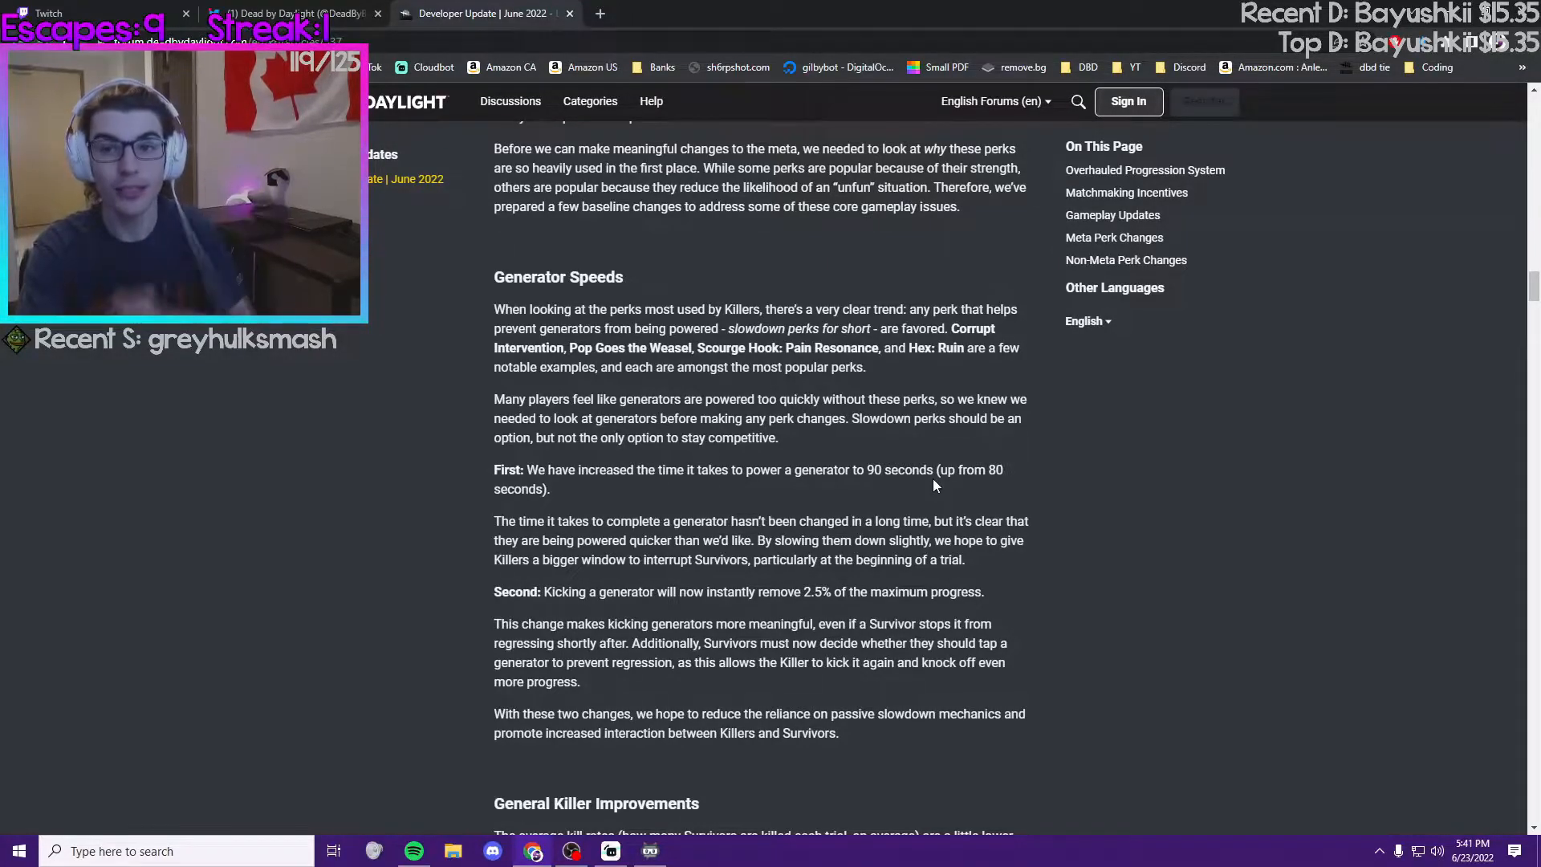